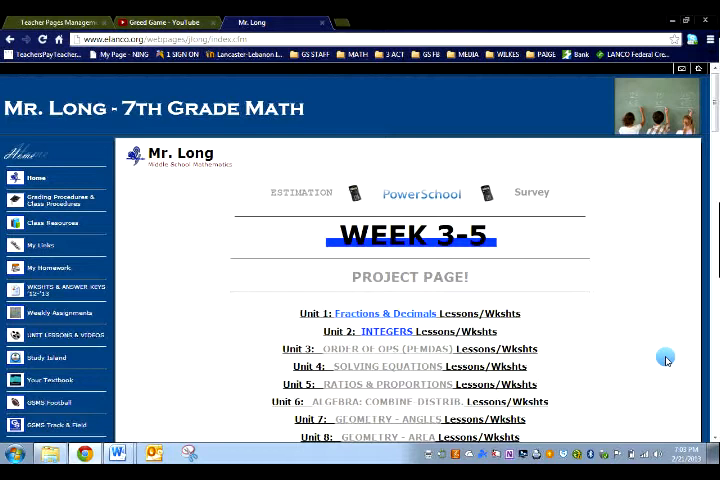
mouse_move(624, 293)
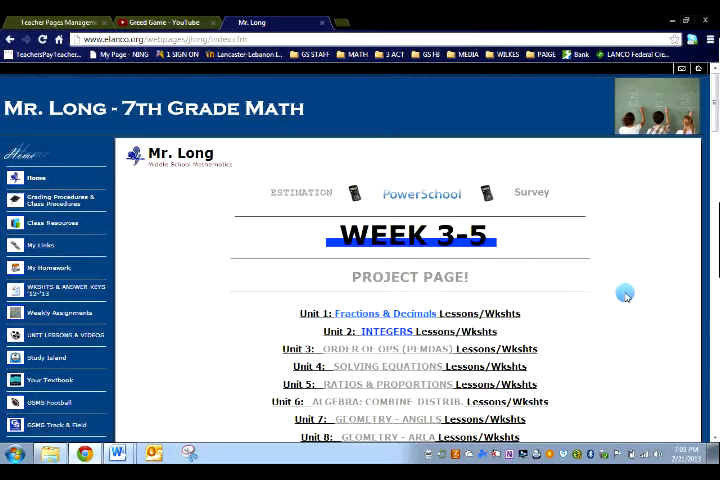
mouse_move(62, 245)
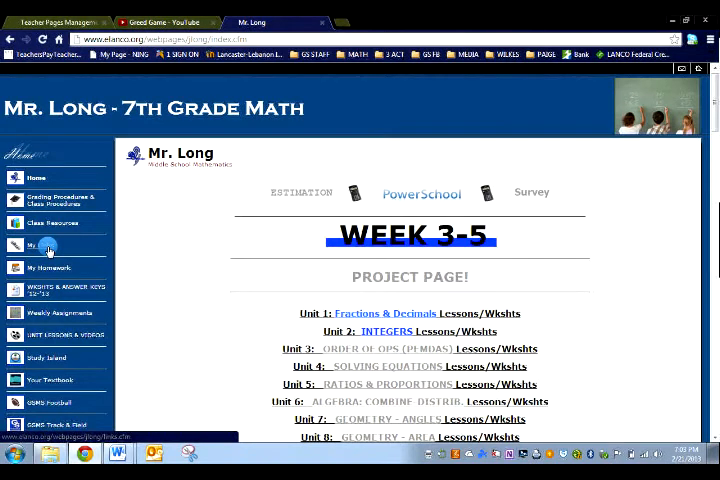
Open the PROBABILITY category from My Links on Mr. Long's website.
left_click(40, 246)
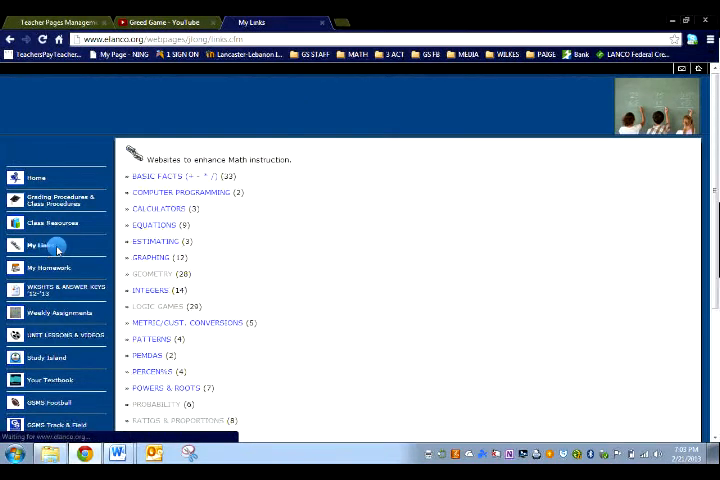
scroll("down", 3)
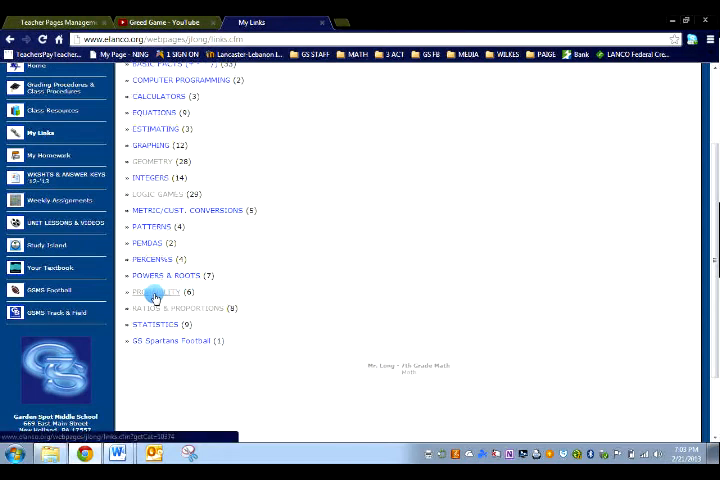
left_click(156, 291)
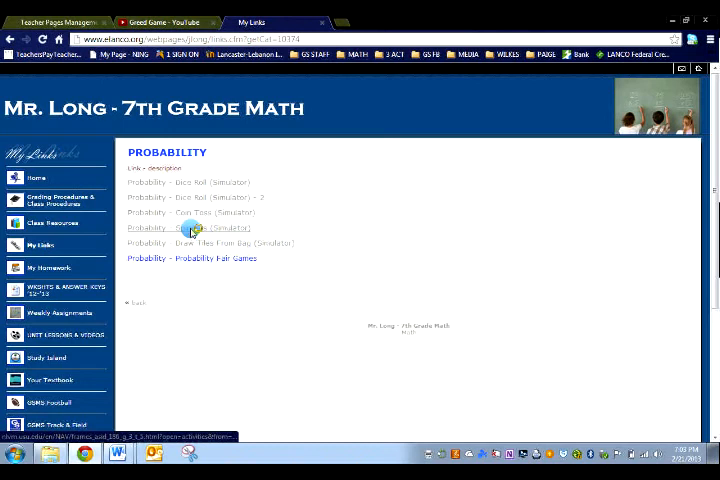
Launch the Probability – Spinners simulator and dismiss its instructions panel.
left_click(210, 228)
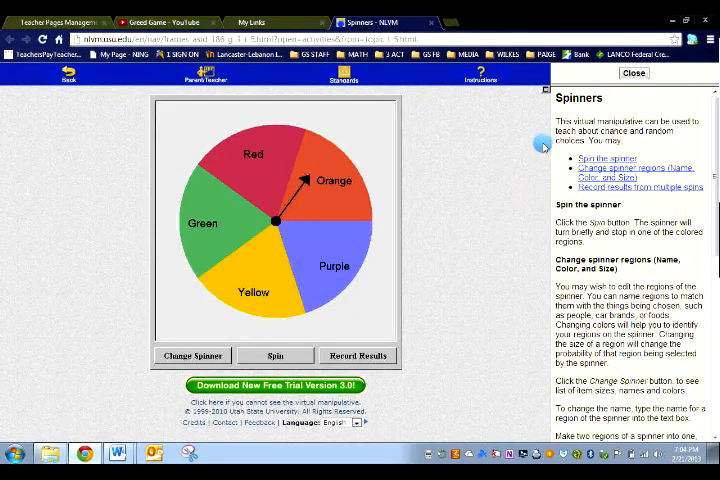
left_click(633, 72)
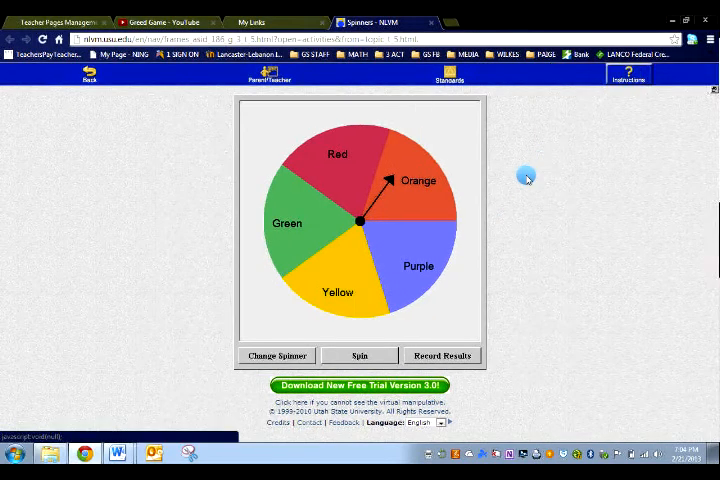
mouse_move(330, 166)
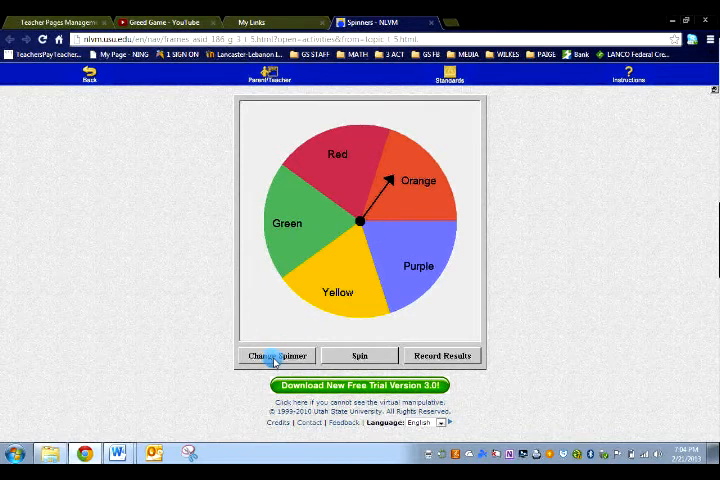
Set Purple to 2 regions in Change Spinner and apply, giving a six-part wheel.
left_click(276, 355)
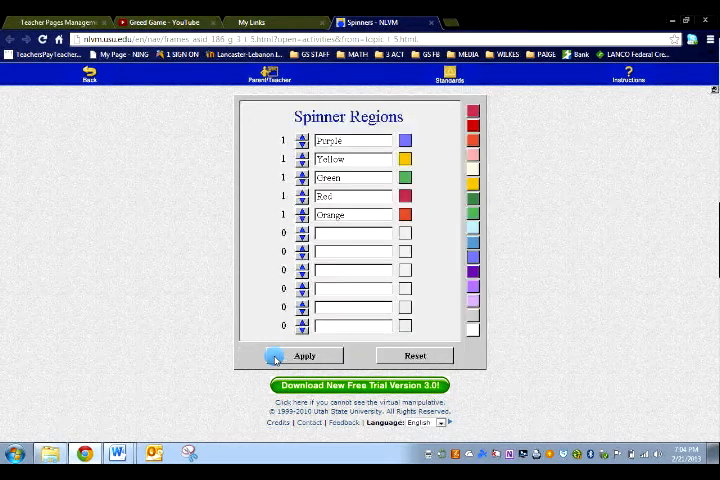
mouse_move(266, 204)
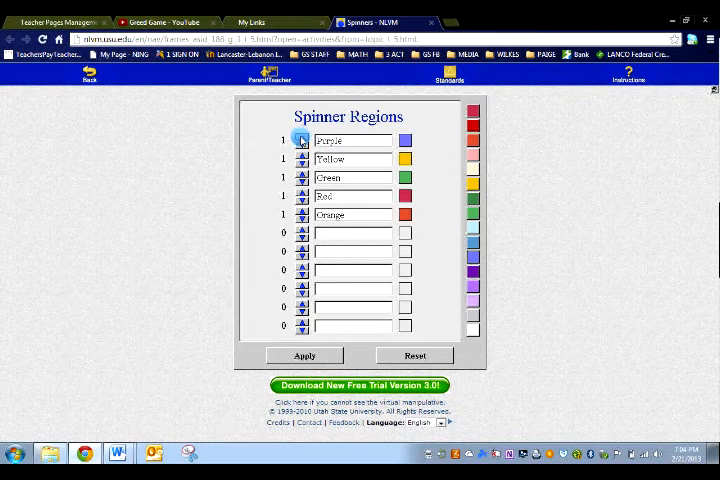
left_click(302, 137)
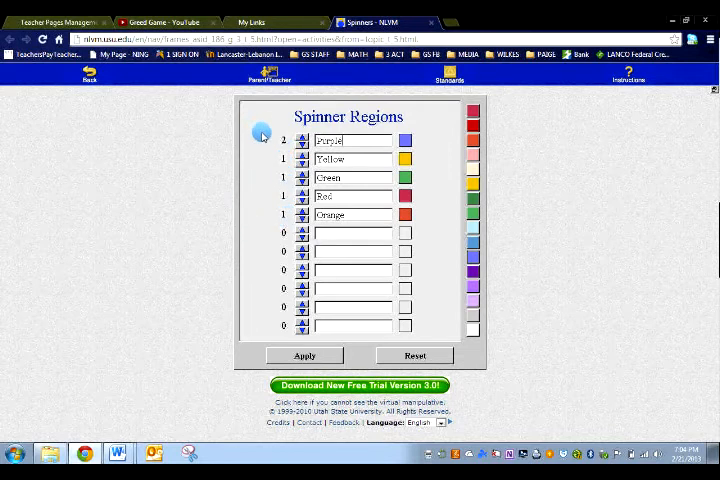
mouse_move(228, 318)
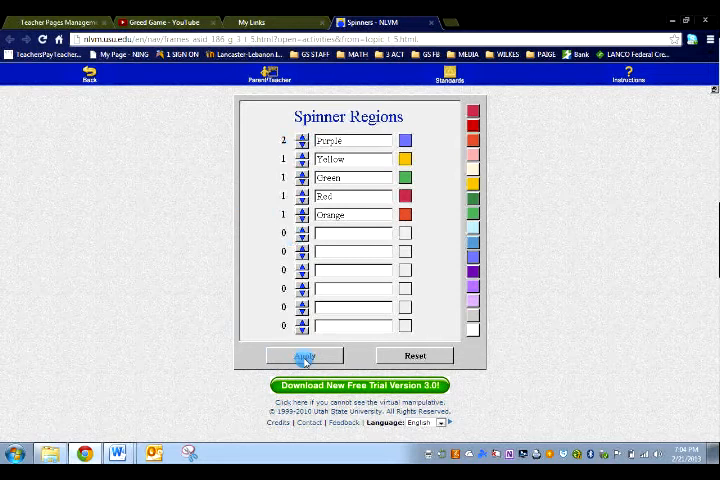
left_click(304, 356)
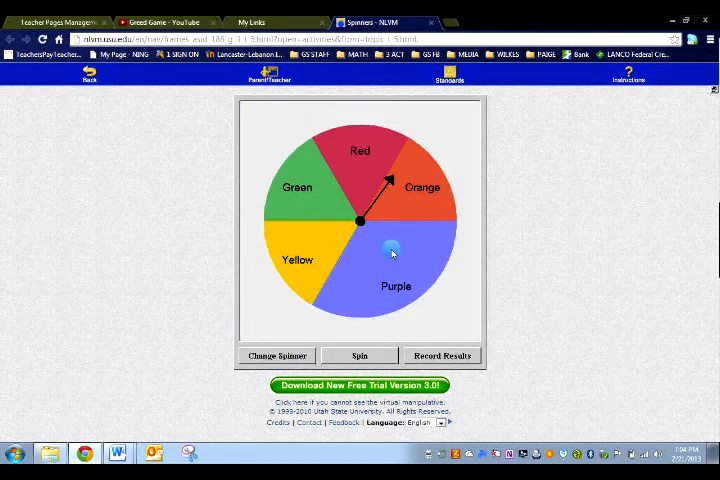
mouse_move(357, 340)
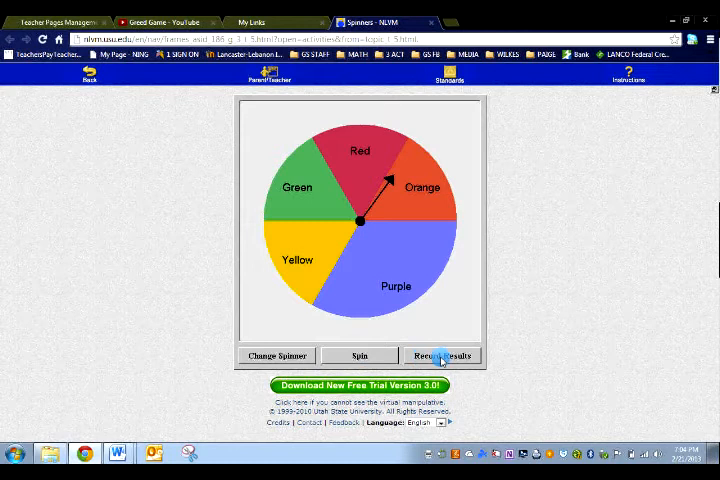
Turn on Record Results and set the number of spins to 6.
left_click(441, 355)
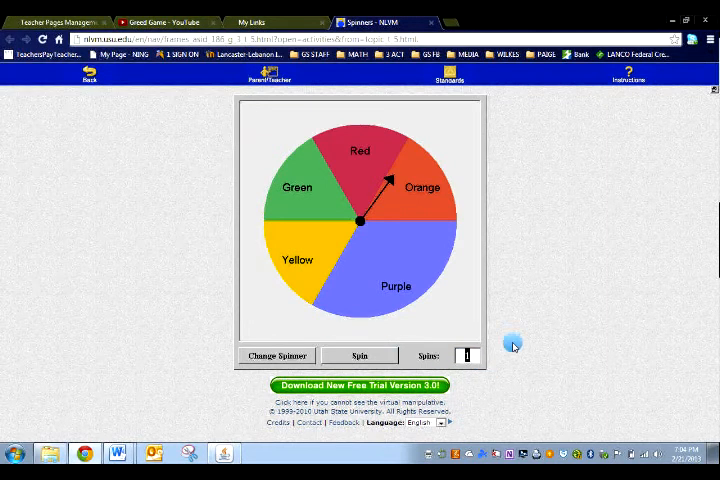
mouse_move(70, 162)
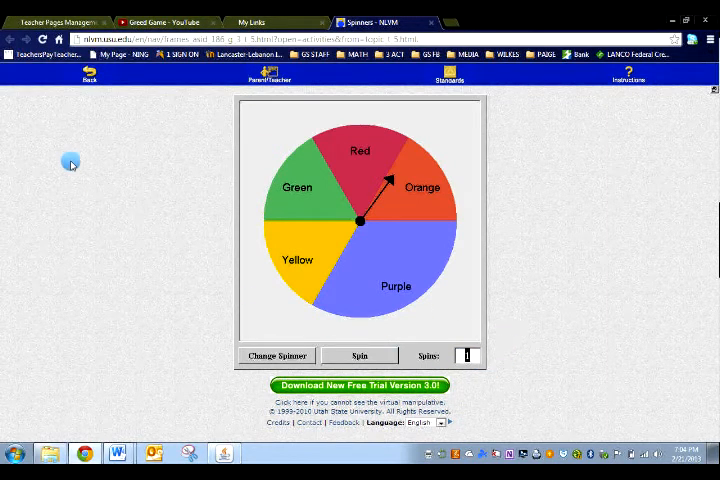
mouse_move(144, 300)
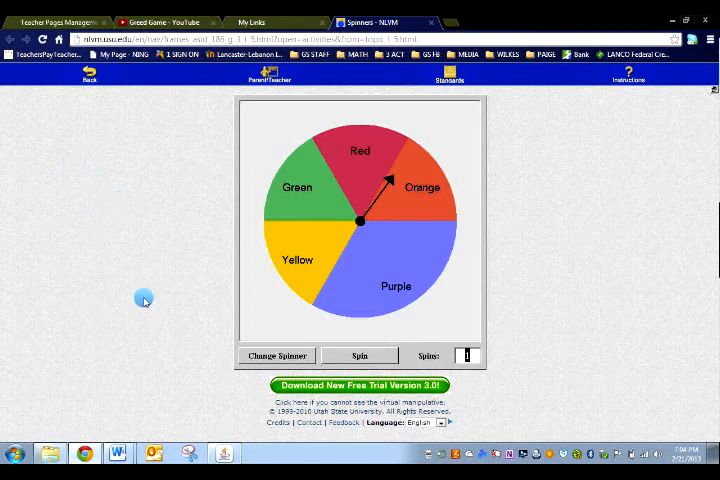
mouse_move(190, 262)
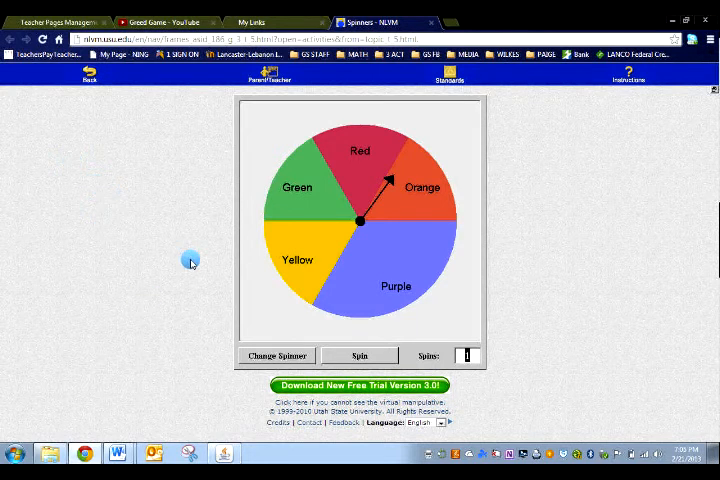
mouse_move(204, 269)
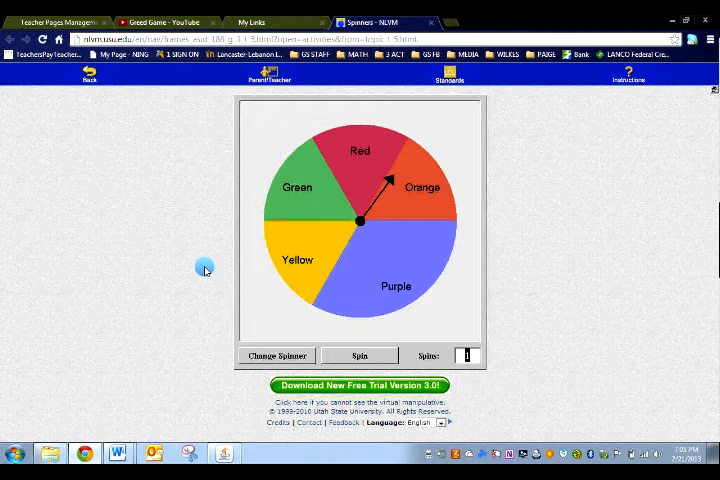
left_click(359, 356)
type("6")
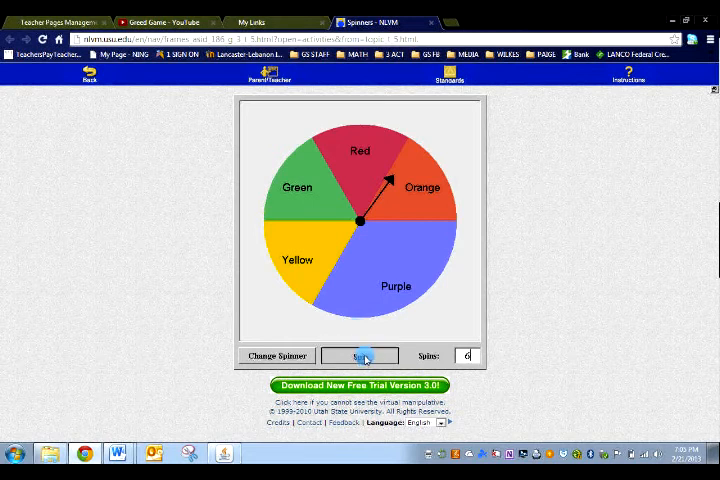
Run 6 spins into the Results histogram, then clear the tallies.
left_click(359, 356)
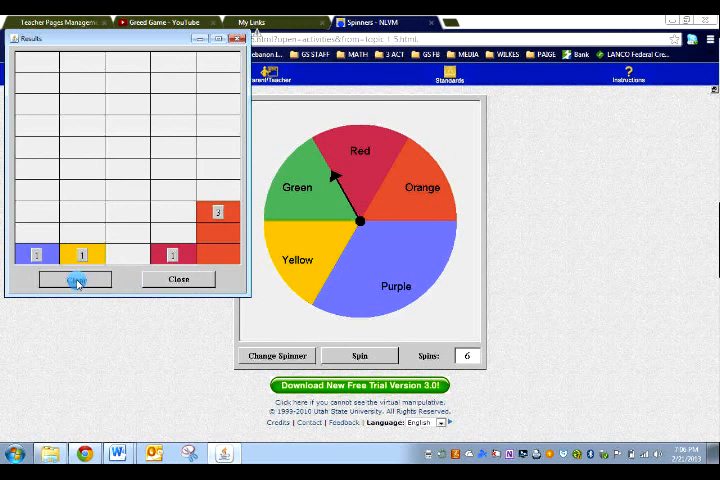
left_click(75, 279)
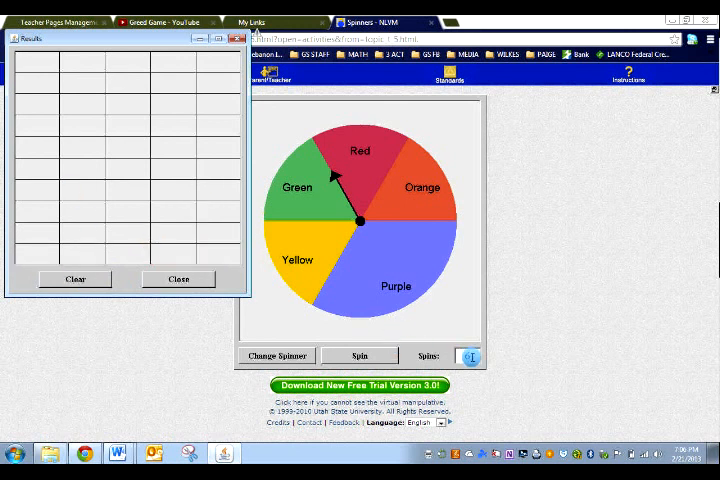